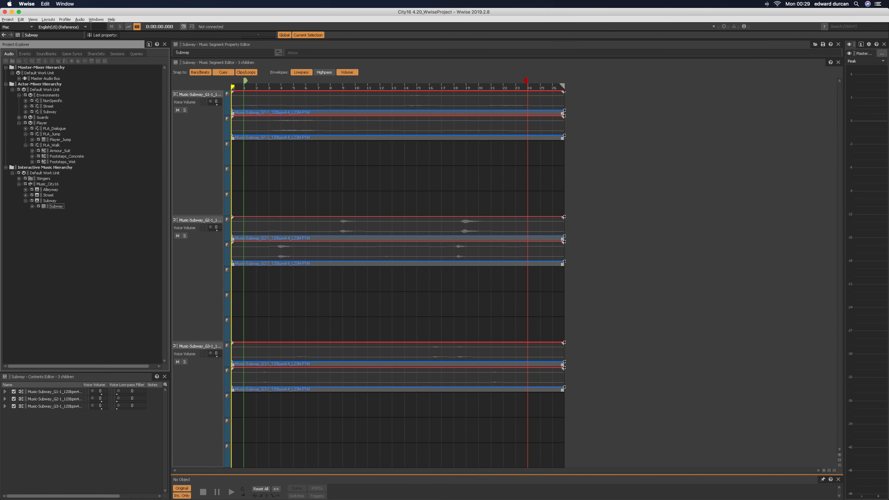
- Select the Alleyway segment in the Interactive Music Hierarchy to show its three tracks
{"action": "left_click", "coordinate": [51, 194]}
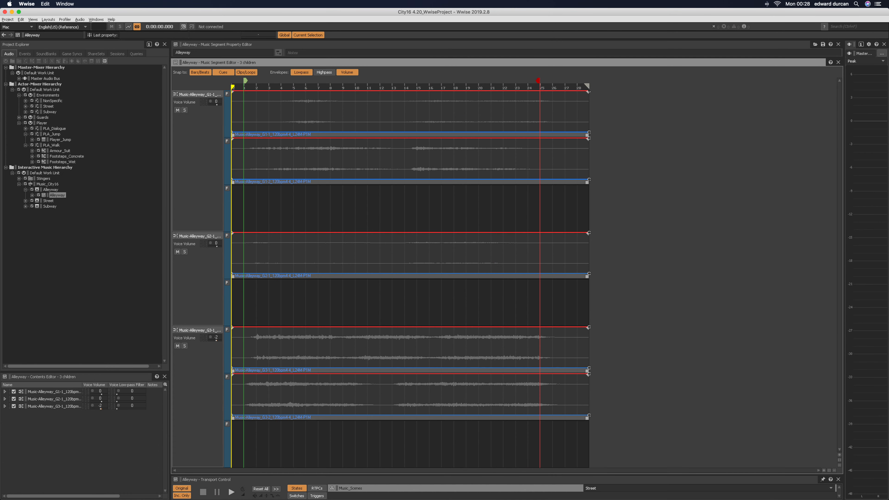
{"action": "left_click", "coordinate": [49, 201]}
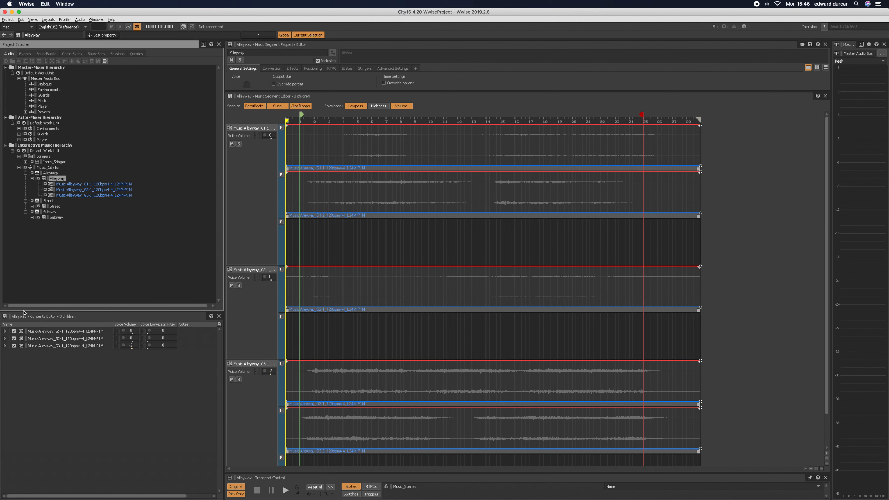
{"action": "mouse_move", "coordinate": [6, 333]}
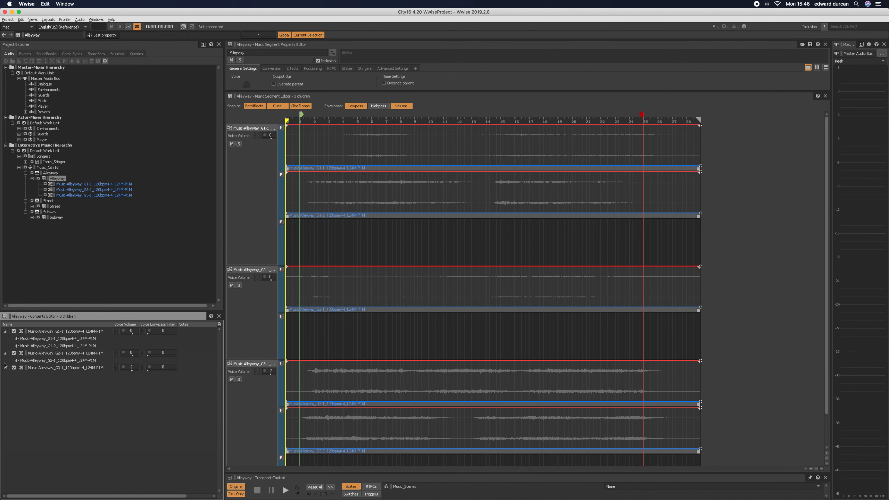
- Reveal the third track's clips, then select Music_City16 to show its Music_Scenes associations
{"action": "left_click", "coordinate": [5, 367]}
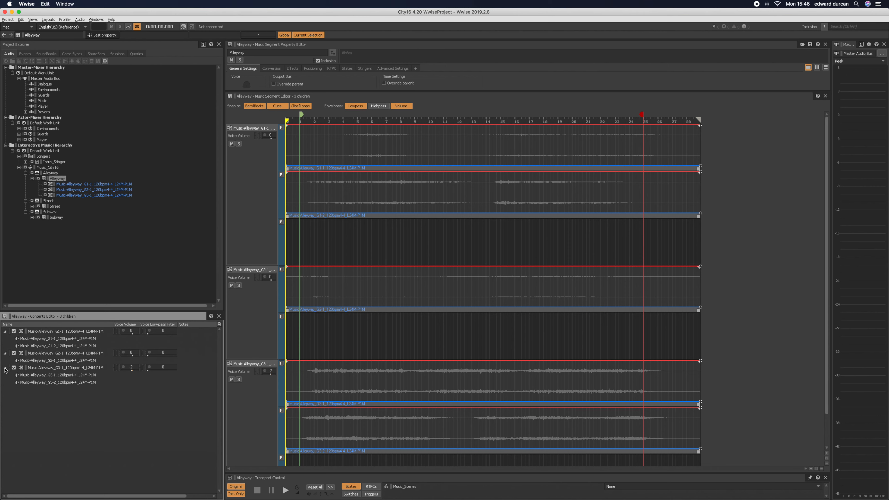
{"action": "left_click", "coordinate": [49, 167]}
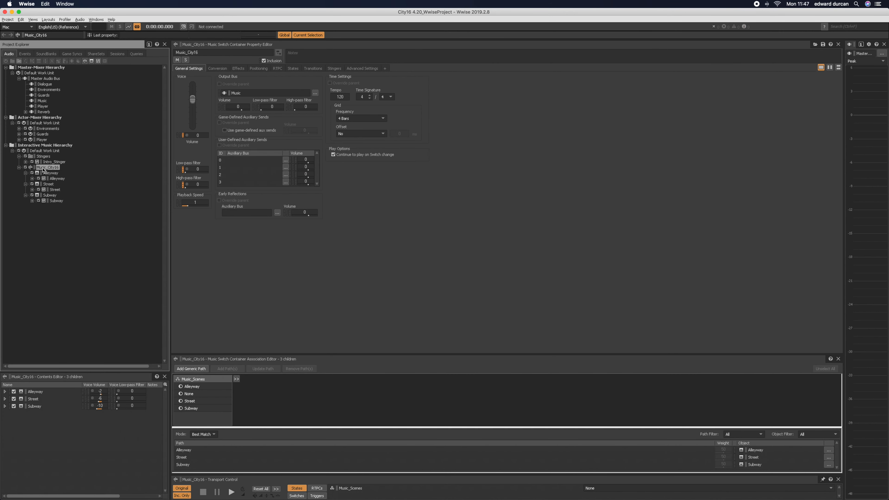
- Give the any-to-any transition a 4-second source fade-out in the Music Fade Editor
{"action": "left_click", "coordinate": [313, 68]}
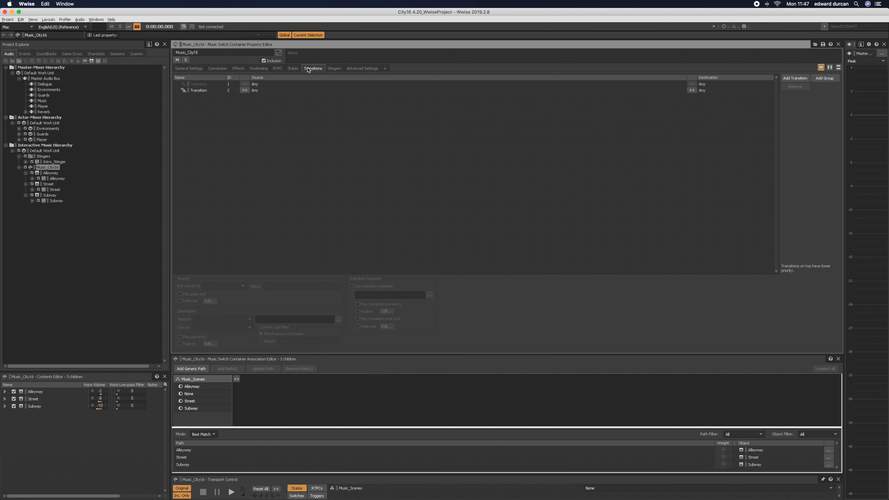
{"action": "left_click", "coordinate": [199, 91]}
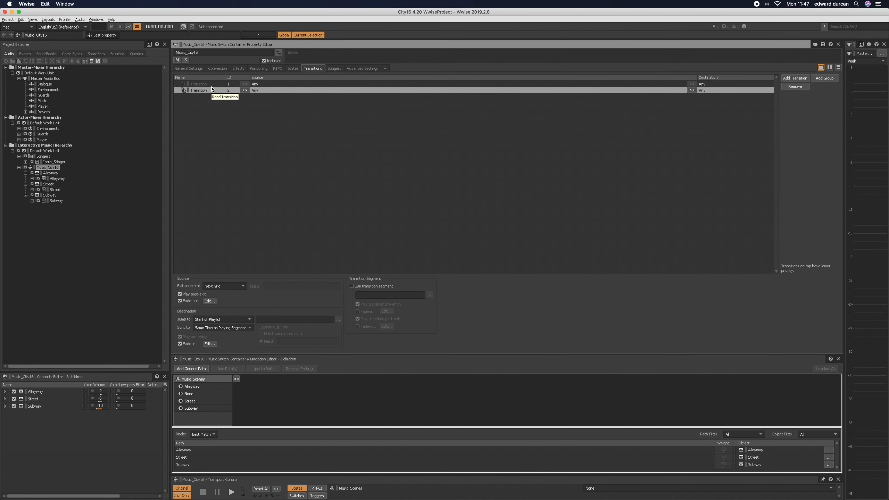
{"action": "left_click", "coordinate": [210, 301]}
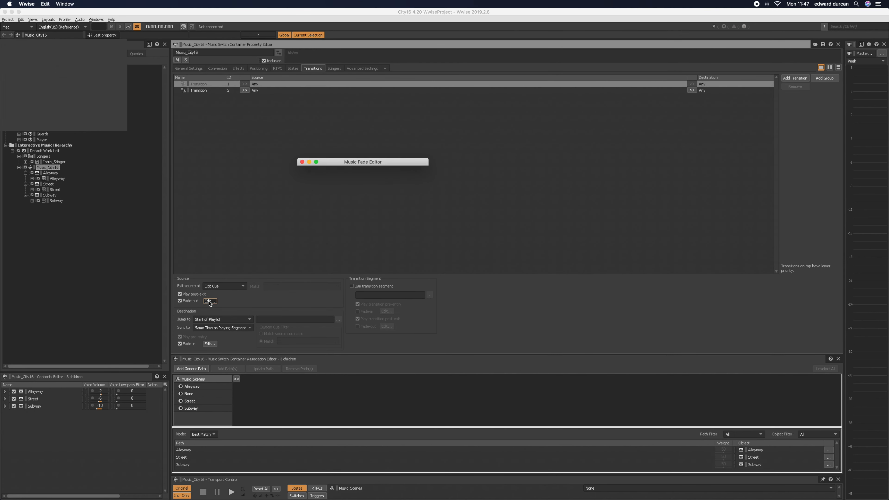
{"action": "left_click", "coordinate": [209, 301]}
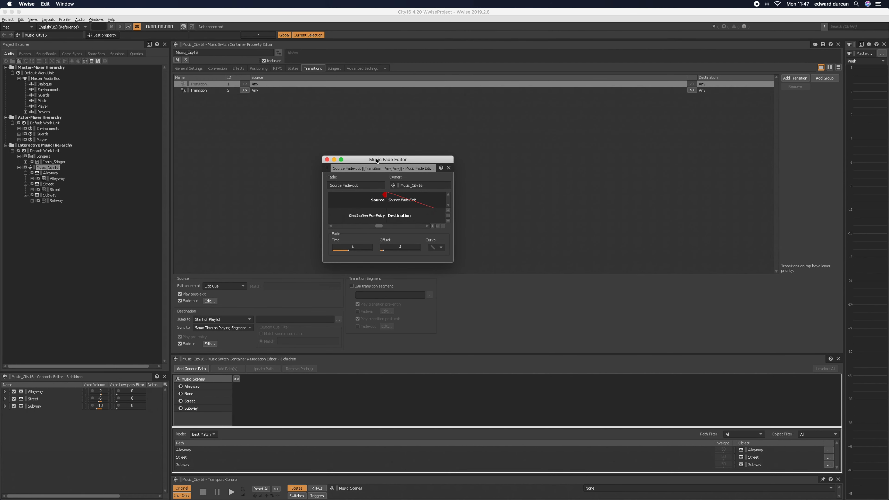
{"action": "mouse_move", "coordinate": [377, 162]}
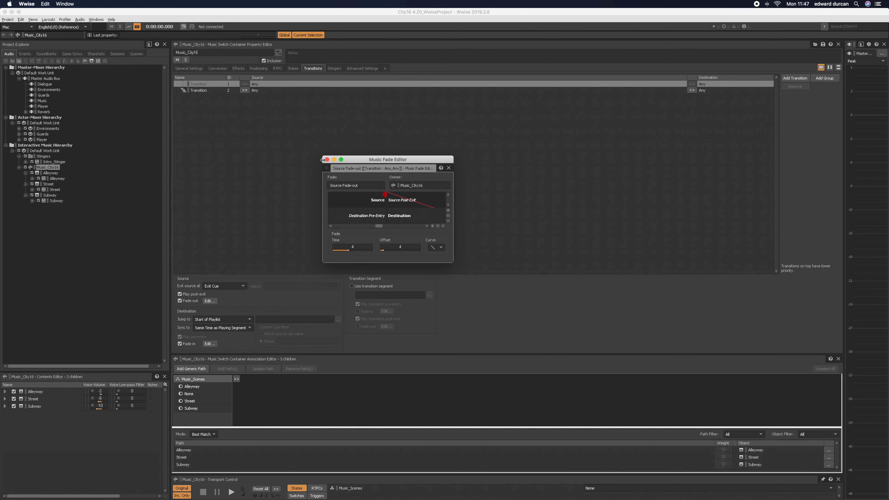
{"action": "left_click", "coordinate": [448, 168]}
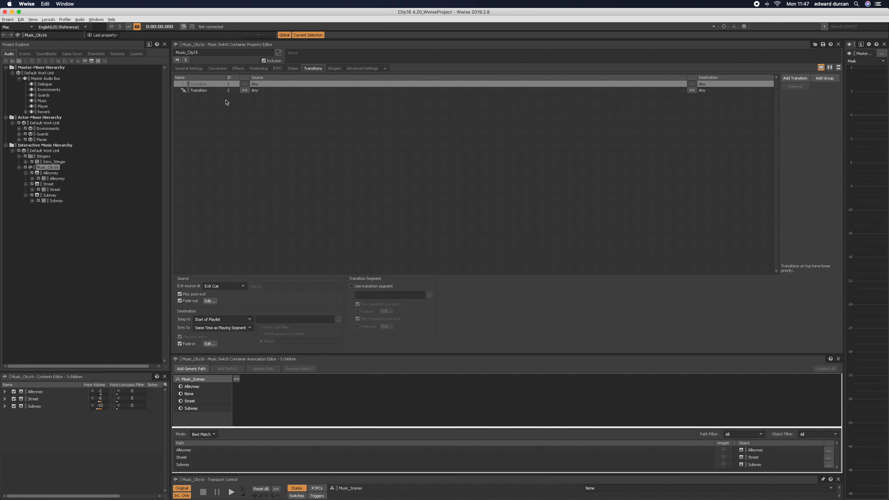
{"action": "left_click", "coordinate": [209, 301]}
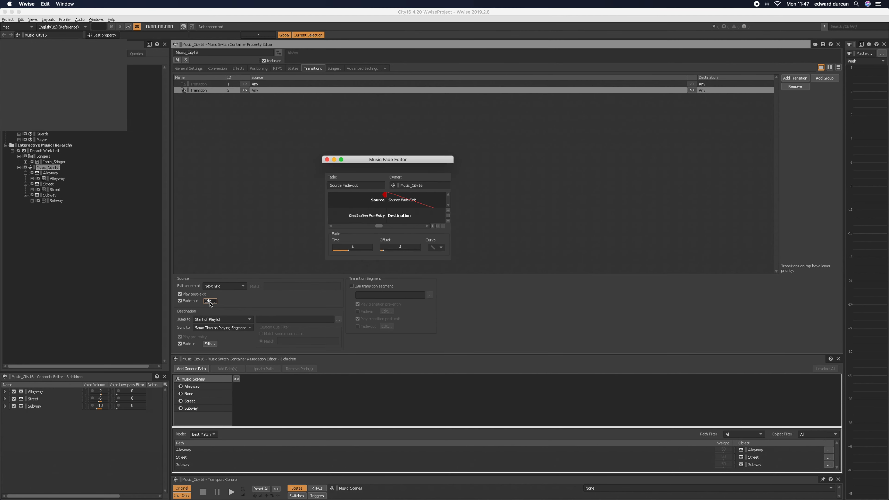
{"action": "left_click", "coordinate": [209, 301]}
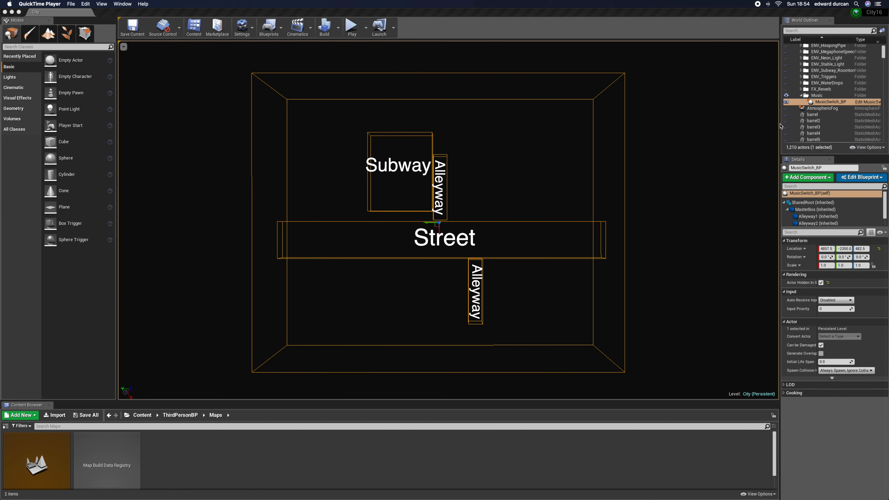
- Edit the MusicSwitch_BP actor from the World Outliner's context menu
{"action": "right_click", "coordinate": [831, 101]}
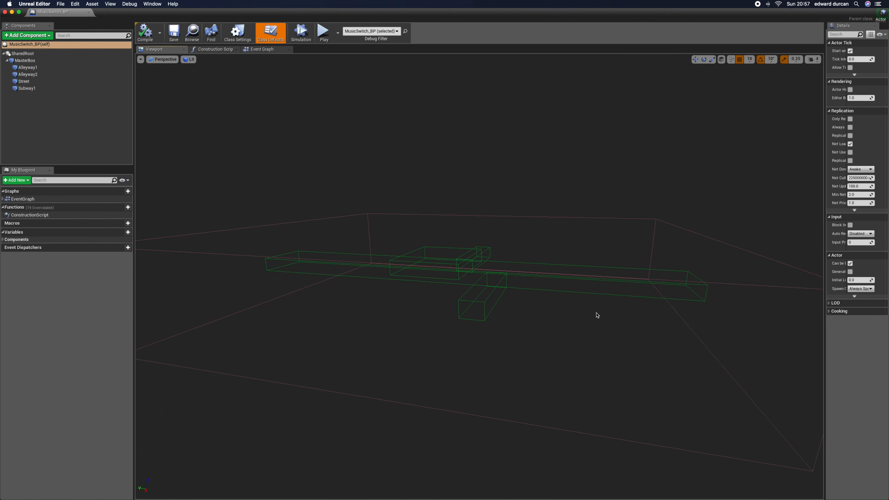
- Review the Event Graph's overlap Set State nodes, then play the level to test the music
{"action": "left_click", "coordinate": [262, 49]}
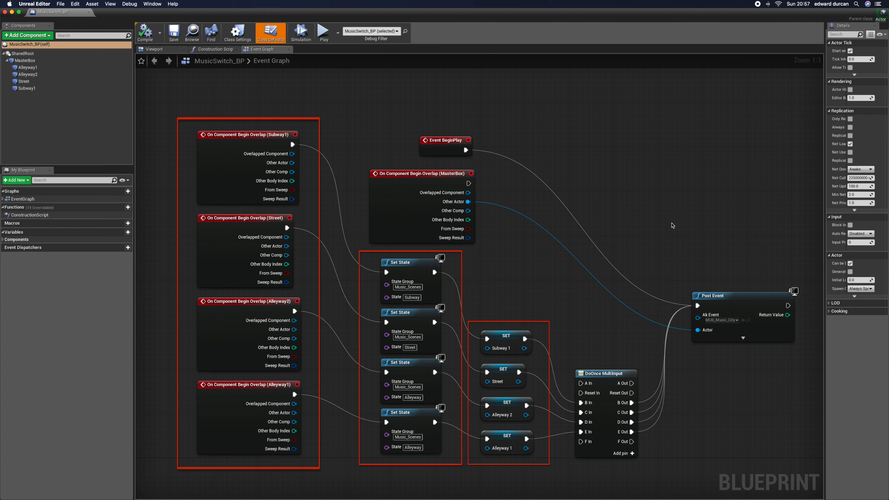
{"action": "left_click", "coordinate": [737, 296]}
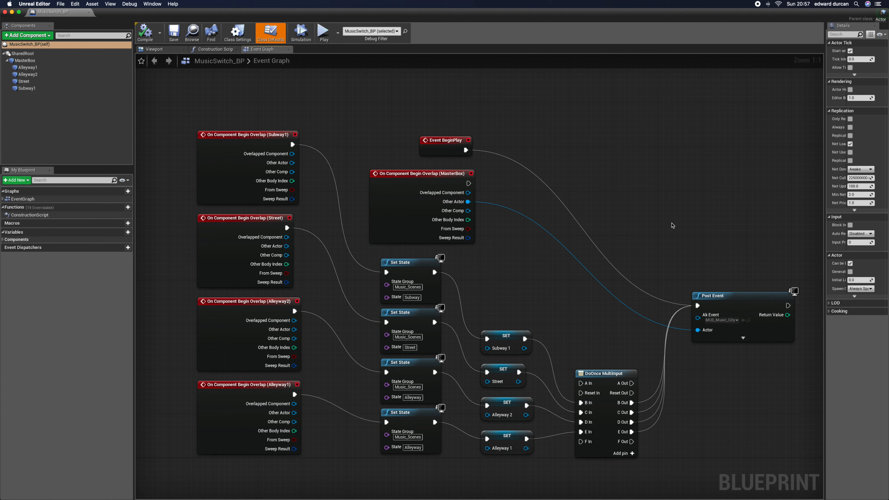
{"action": "left_click", "coordinate": [323, 31]}
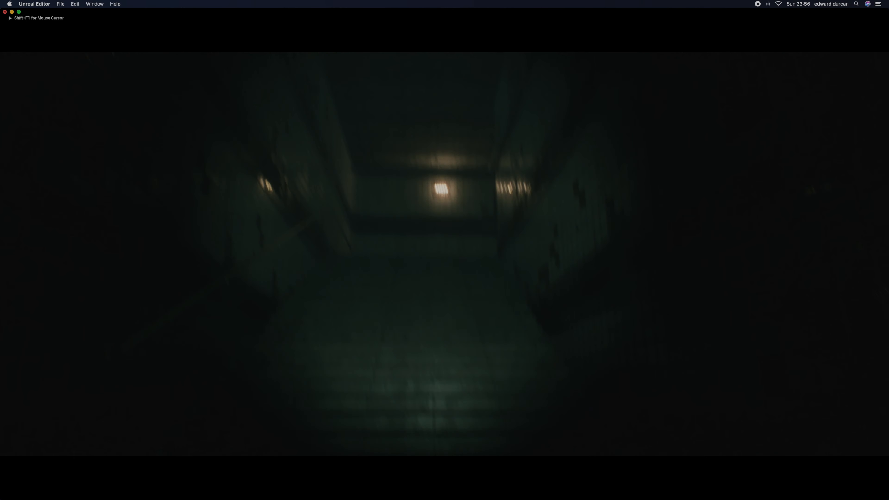